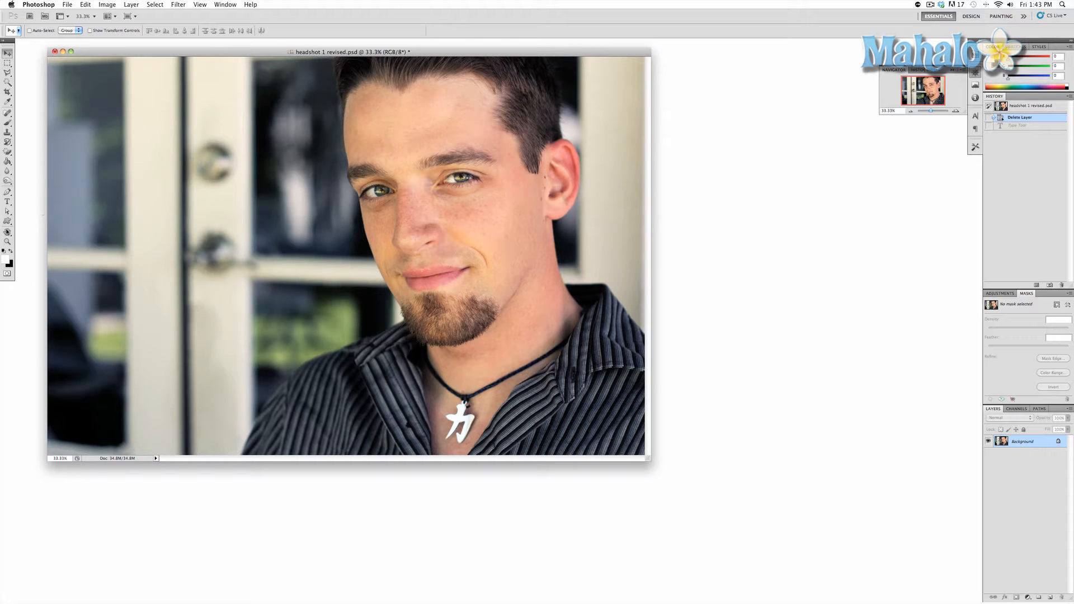
Select the Rotate View tool and drag the headshot view to a steep diagonal tilt.
left_click(8, 241)
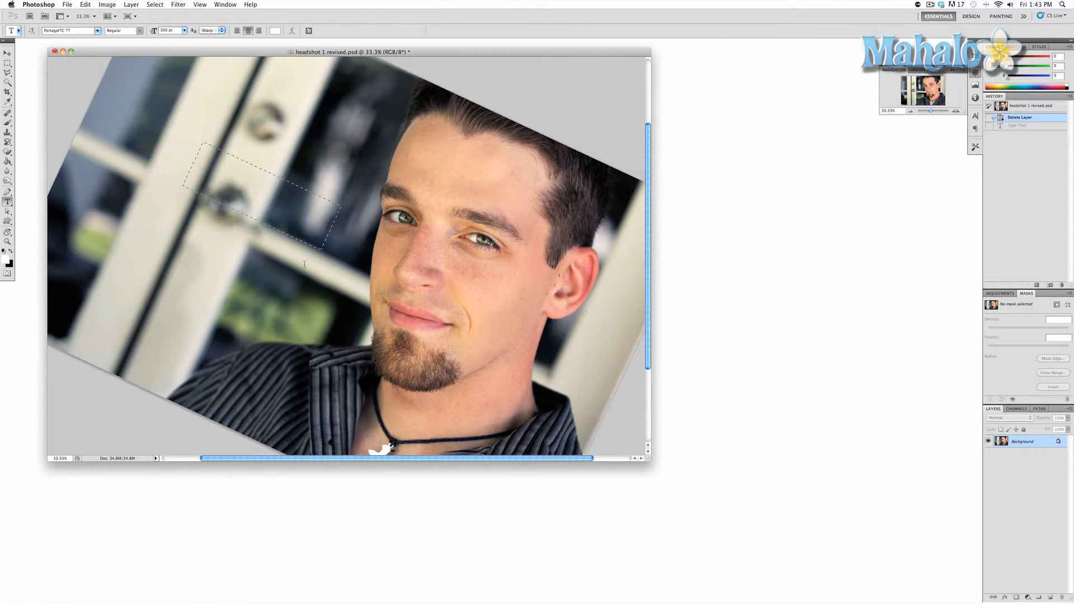
Add the word PHOTO as a committed text layer over the blurred door area.
type("PHOTO")
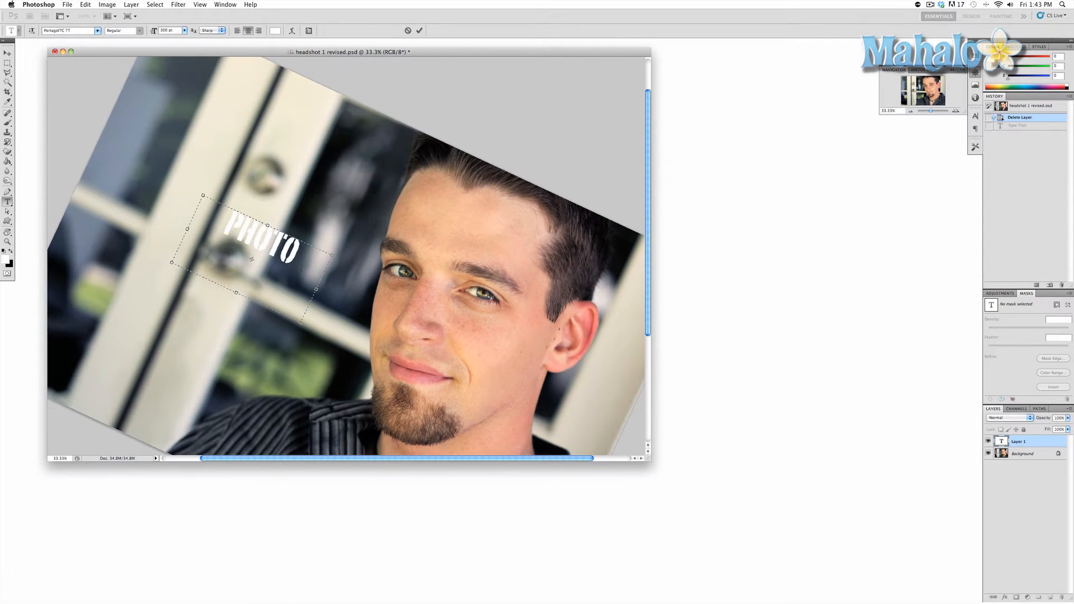
left_click(419, 30)
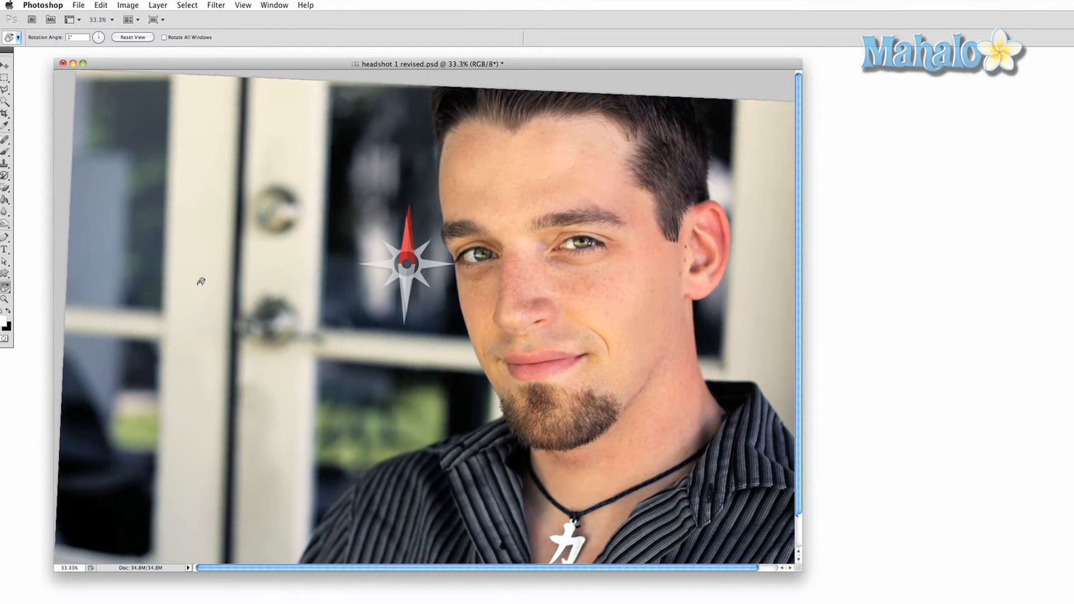
Adjust the view rotation to a slight tilt of about 4 degrees.
left_click(131, 37)
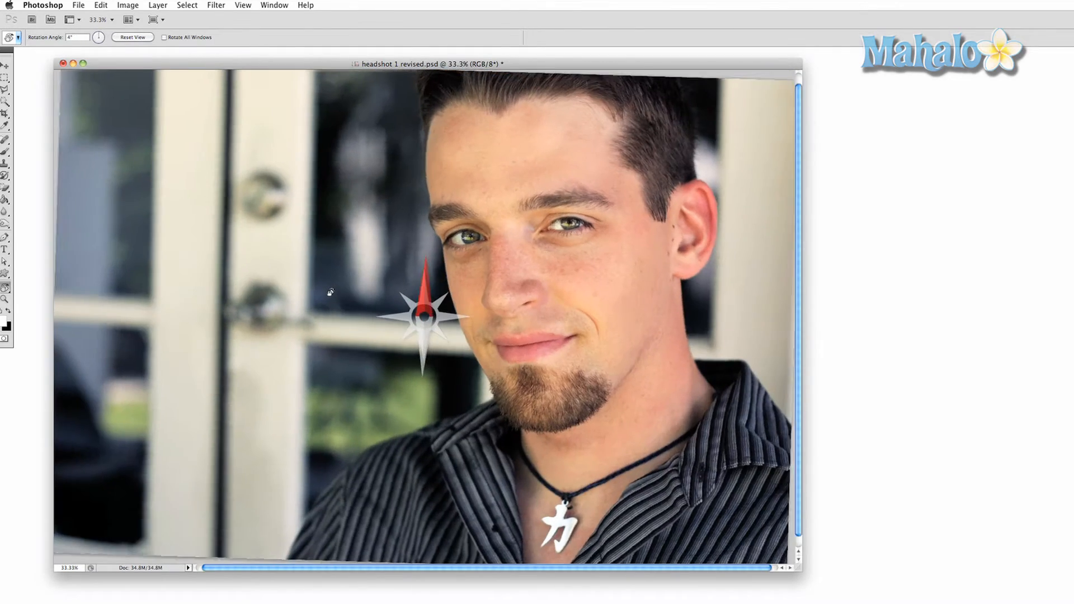
left_click(132, 37)
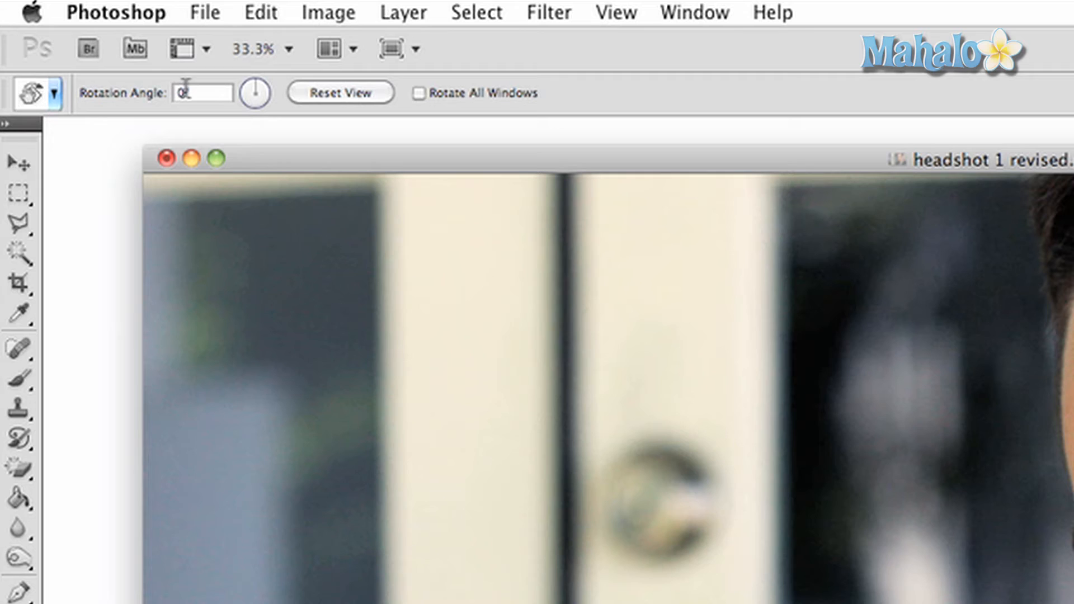
Enter 90 as the Rotation Angle to turn the view a full quarter turn.
type("90")
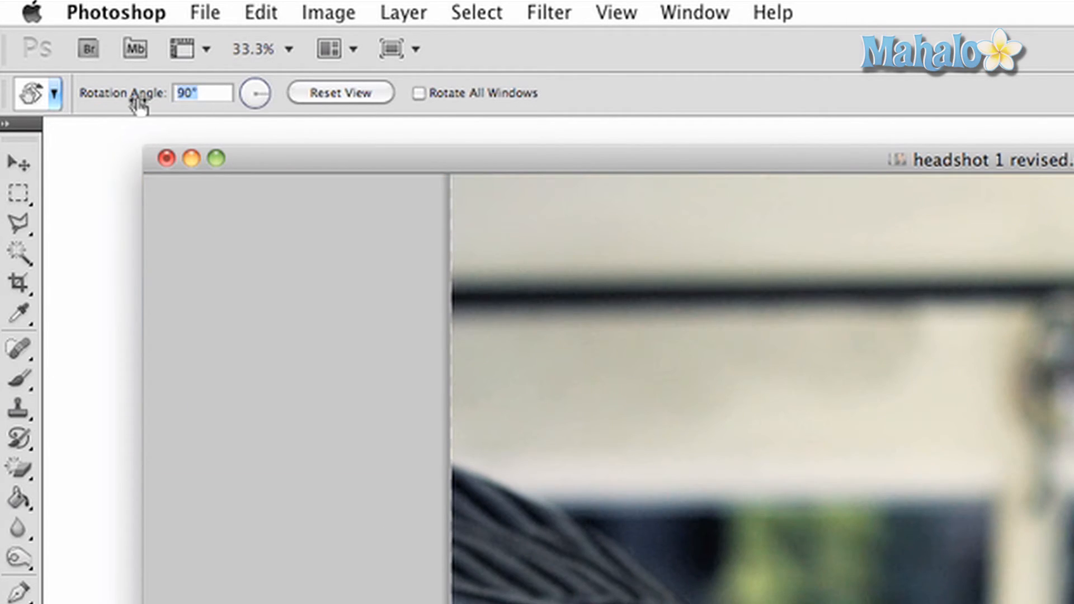
left_click(339, 92)
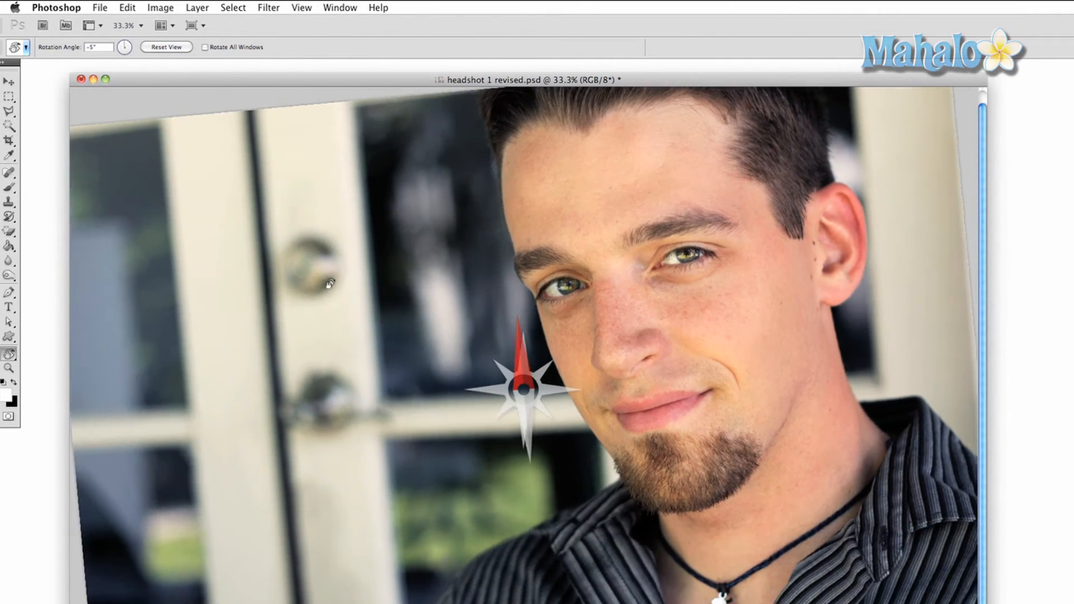
Drag the view back to a slight tilt of about -4 degrees.
left_click_drag(328, 281, 339, 261)
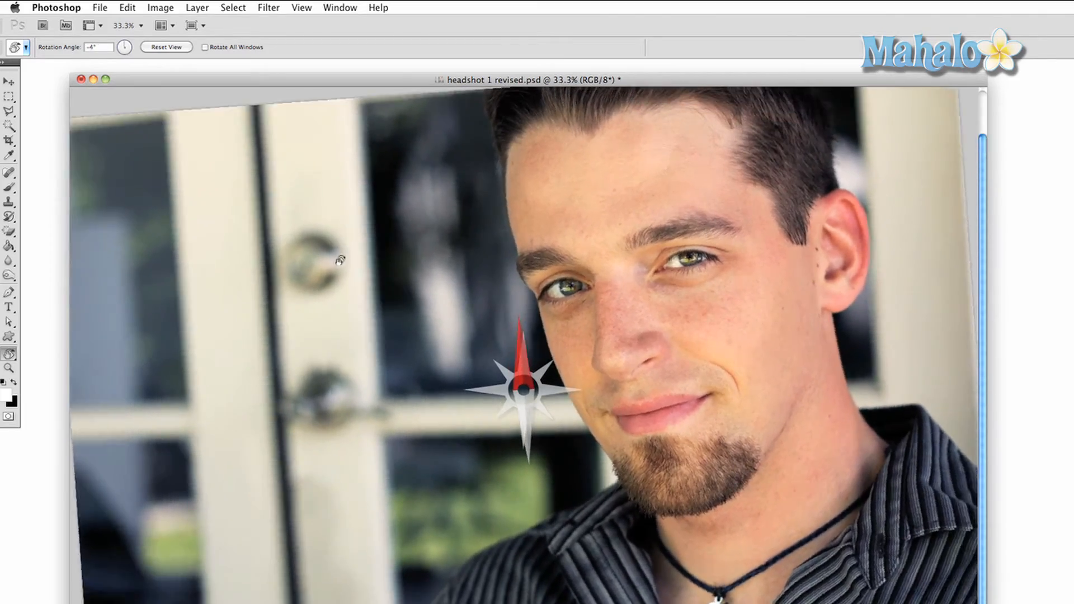